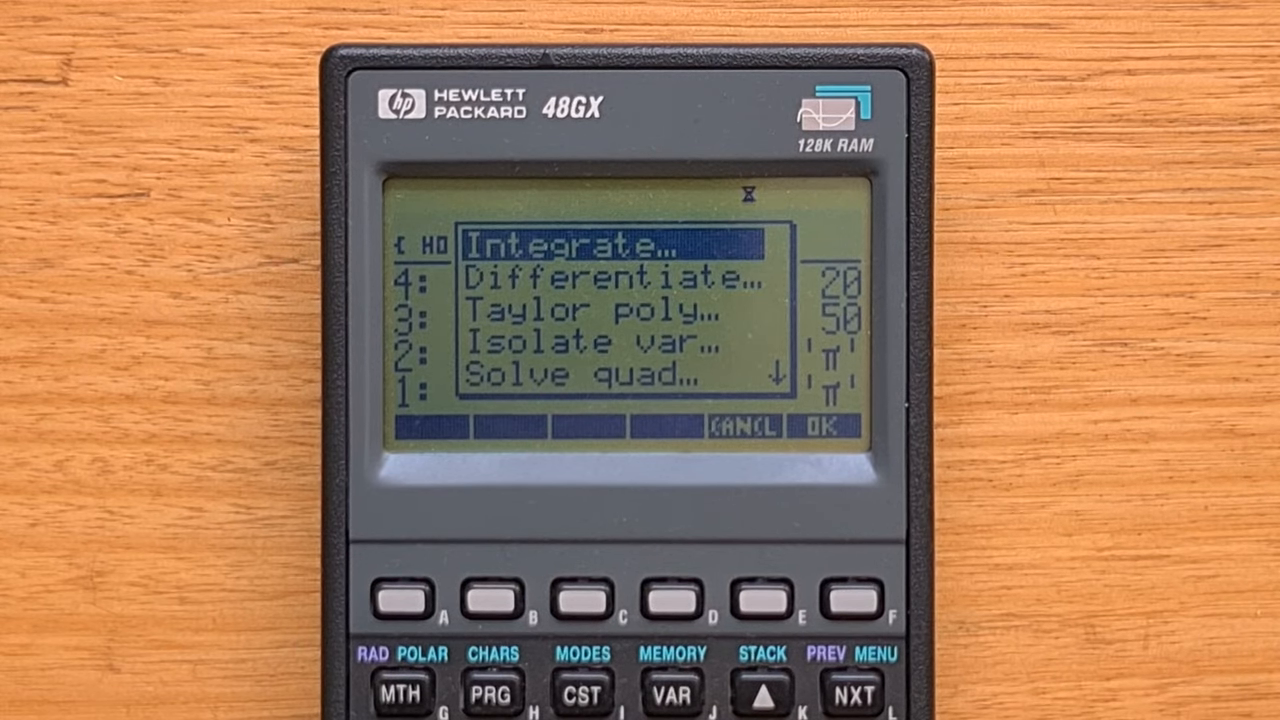
Open the INTEGRATE form from the SYMBOLIC menu, with expression X and symbolic result.
click(822, 427)
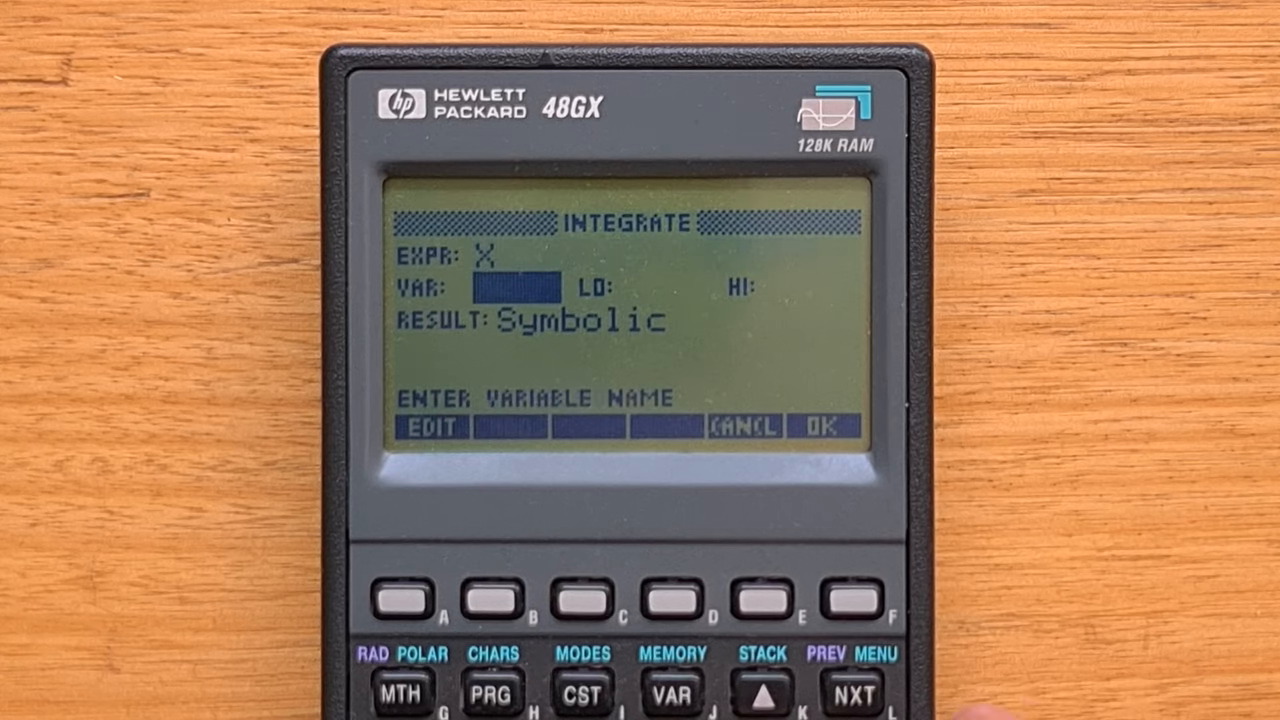
Submit the Integrate form with no variable, producing a Bad Argument Value error.
key(down)
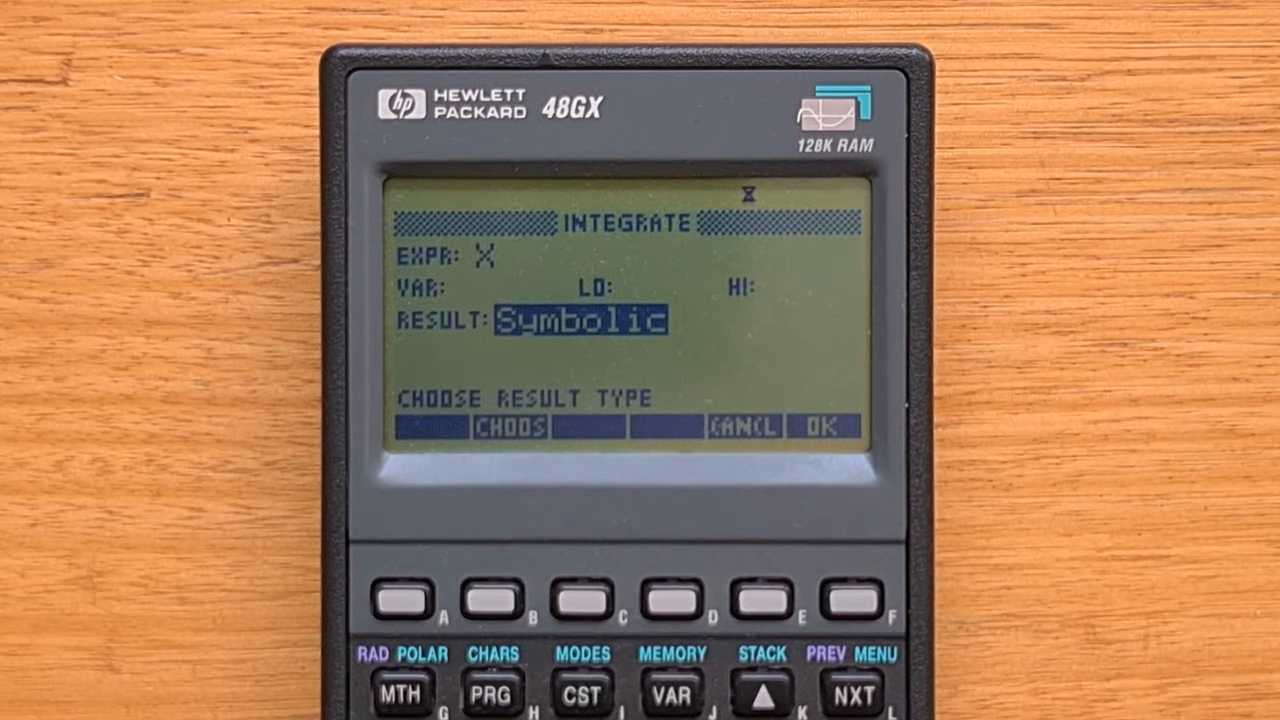
click(827, 426)
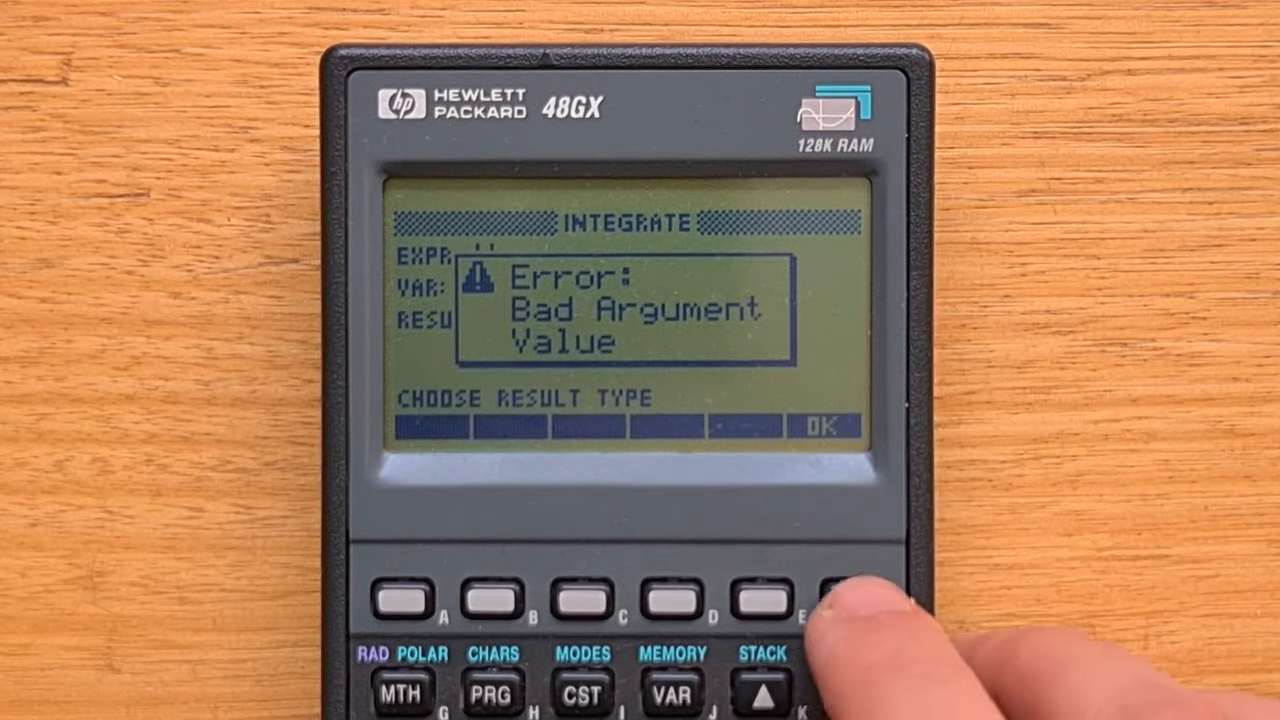
click(825, 598)
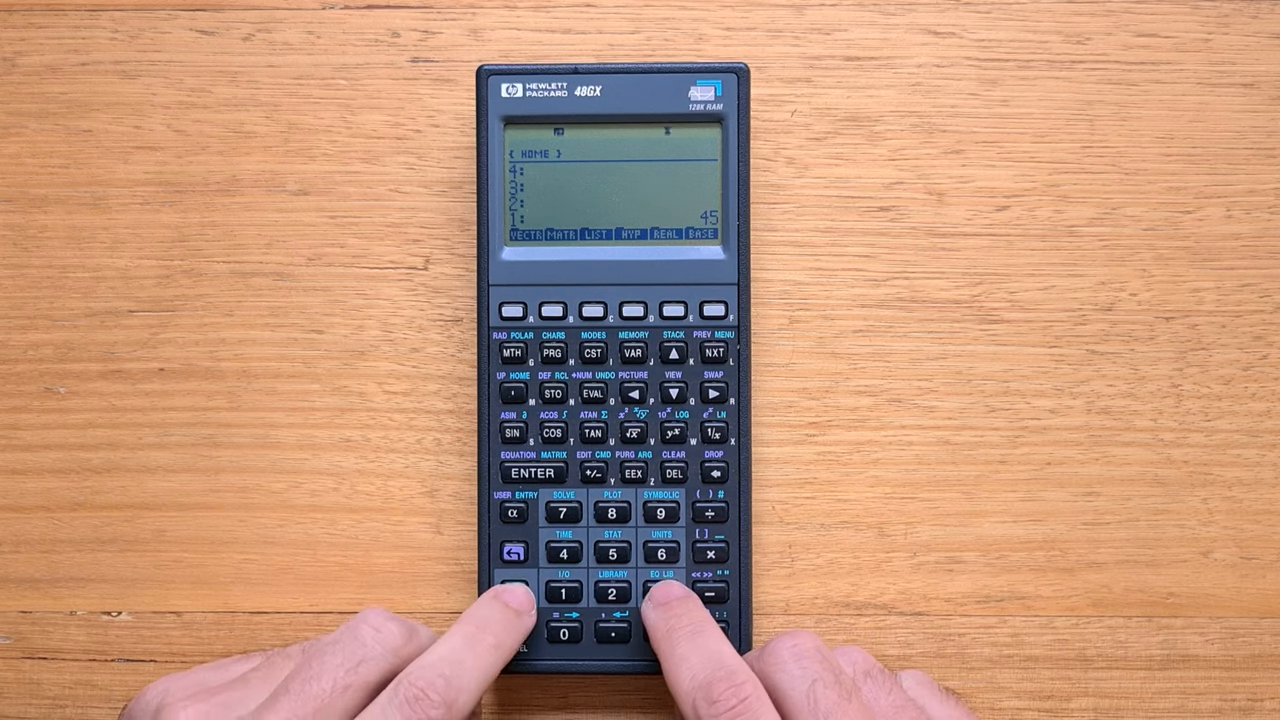
Open the Equation Library's Motion category and select Object in Free Fall.
click(661, 591)
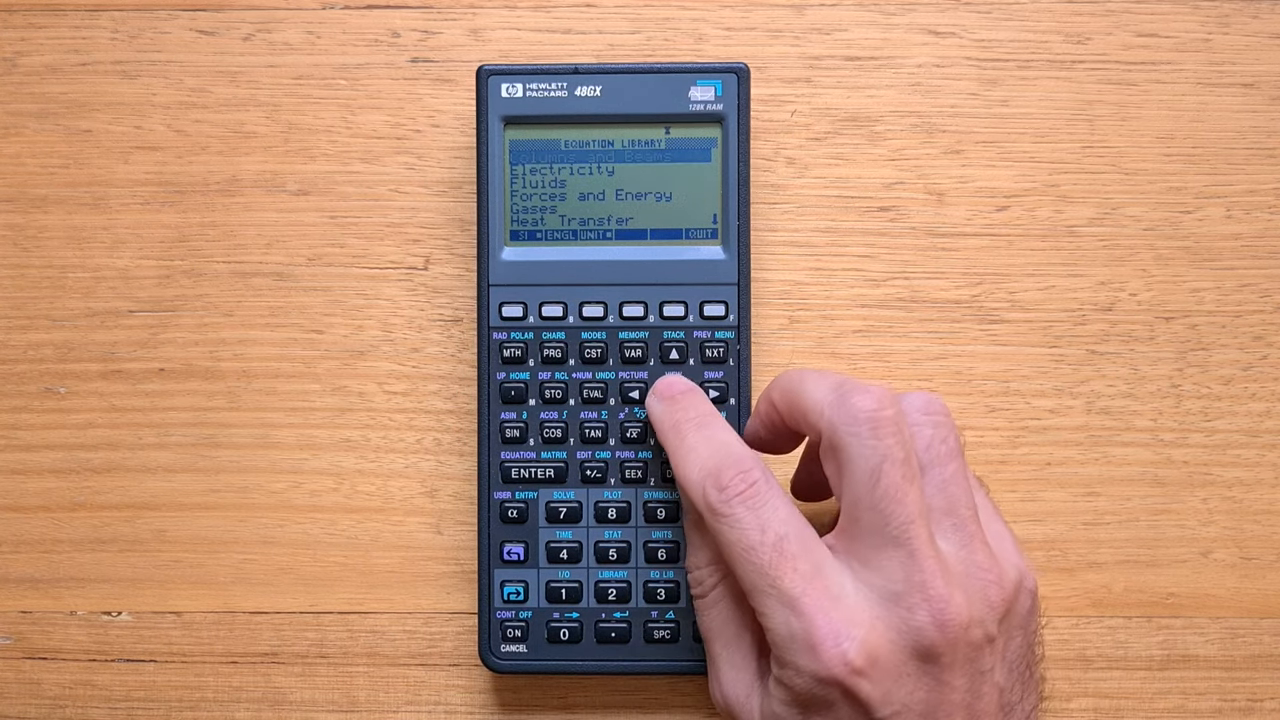
click(633, 394)
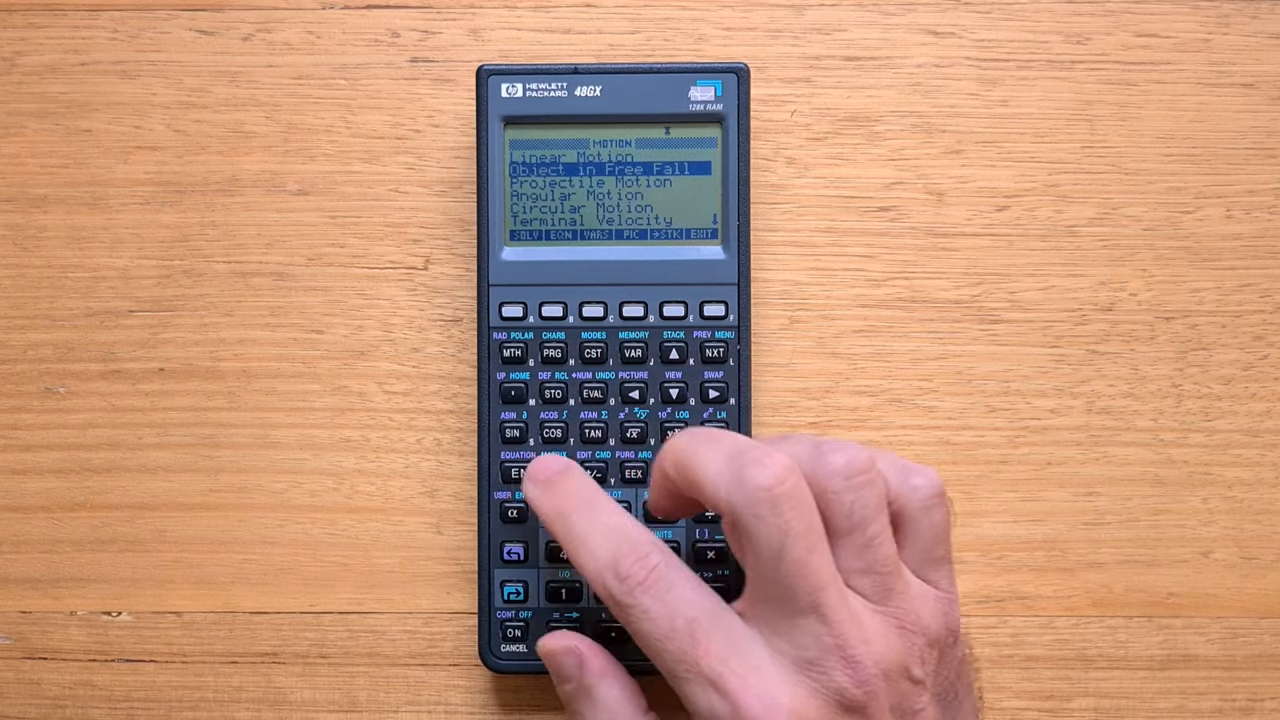
click(533, 472)
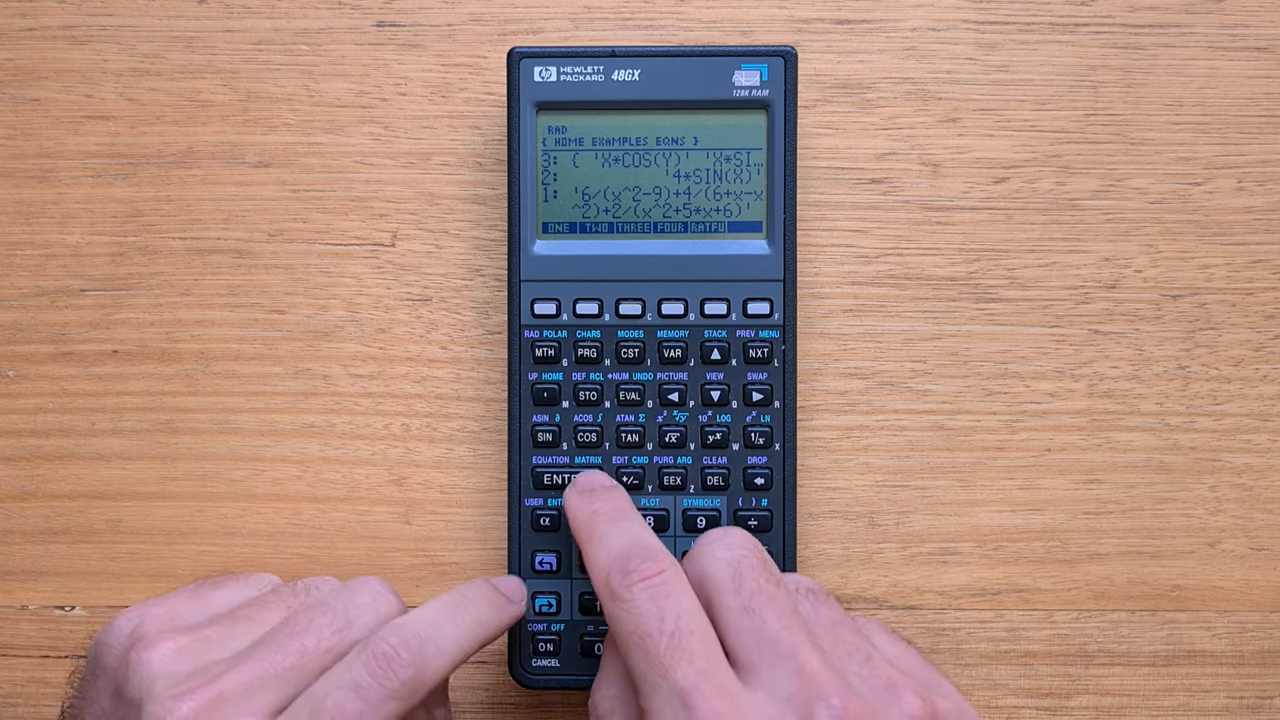
Show 6/(x^2-9) + 4/(6+x-x^2) + 2/(x^2+5x+6) in the EquationWriter.
click(566, 479)
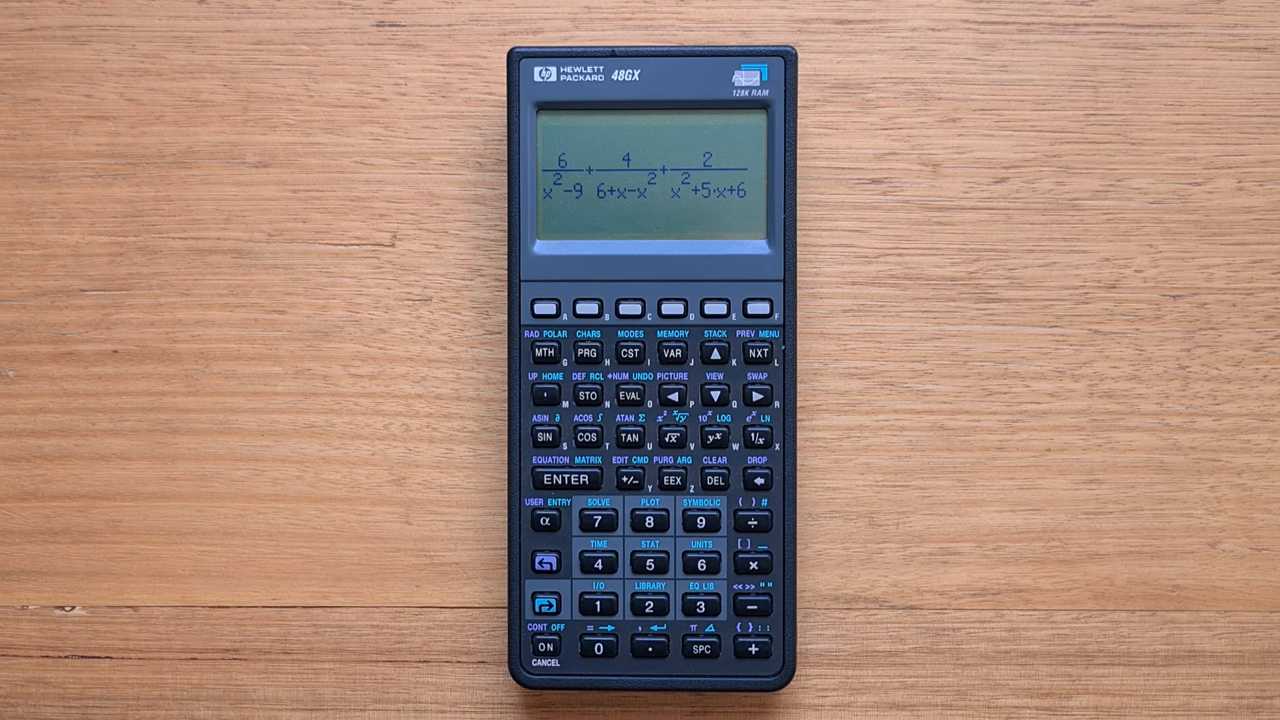